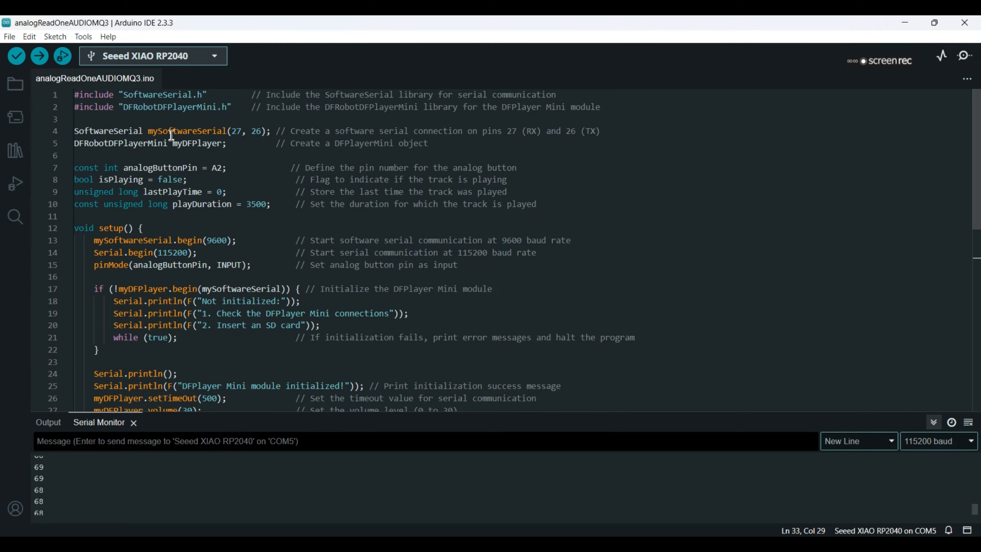
{"action": "mouse_move", "coordinate": [142, 107]}
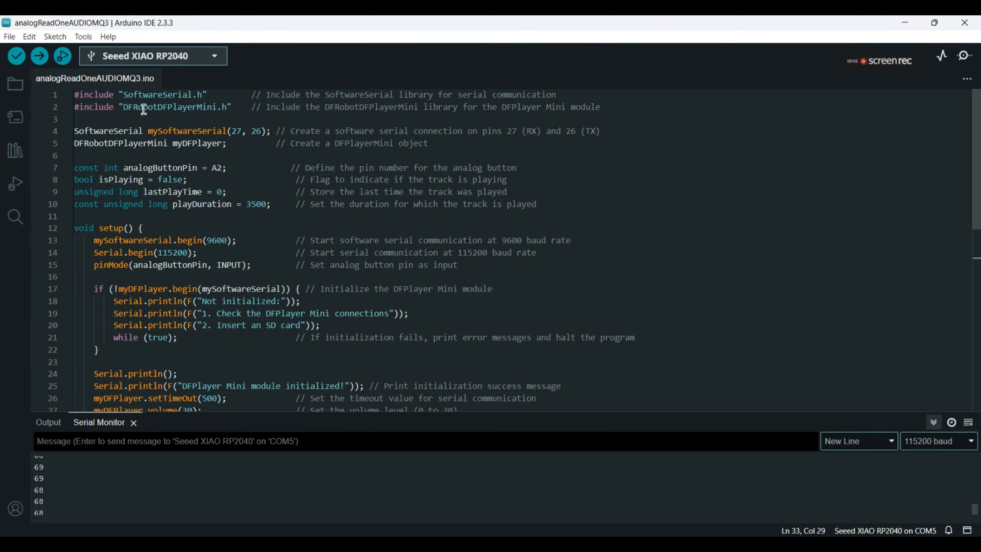
- Search DFRobotDFPlayerMini in Library Manager to confirm version 1.0.6 is installed
{"action": "double_click", "coordinate": [168, 106]}
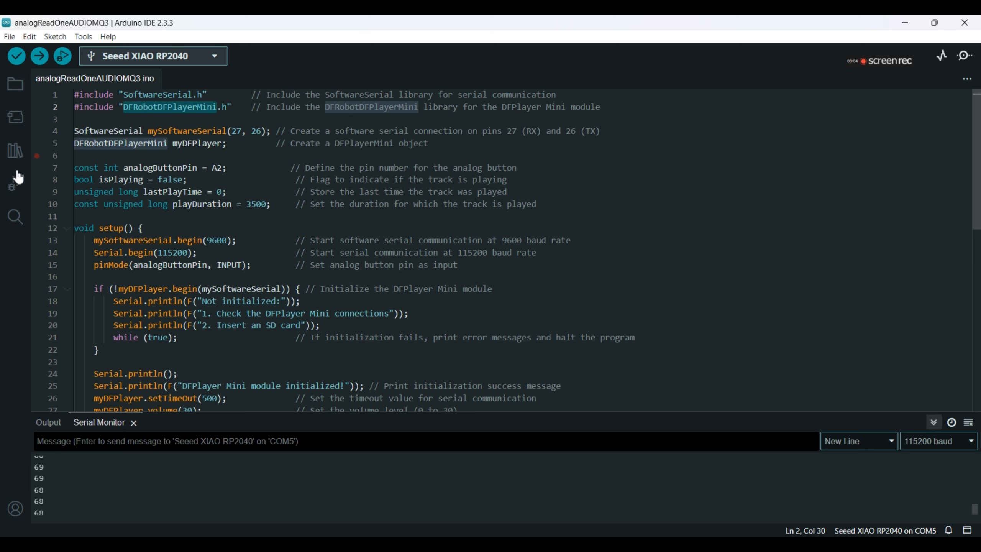
{"action": "left_click", "coordinate": [16, 150]}
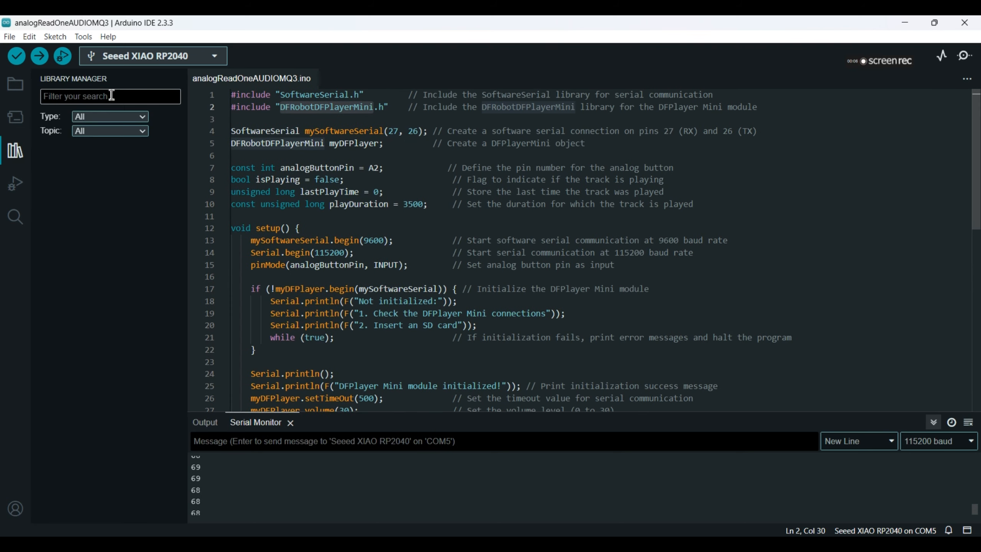
{"action": "type", "text": "DFRobotDFPlayerMini"}
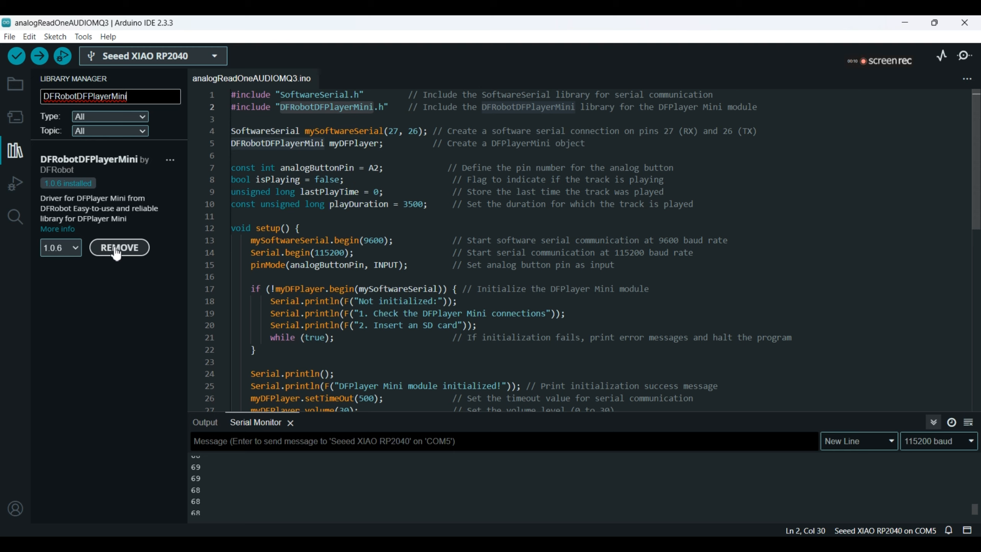
{"action": "mouse_move", "coordinate": [465, 163]}
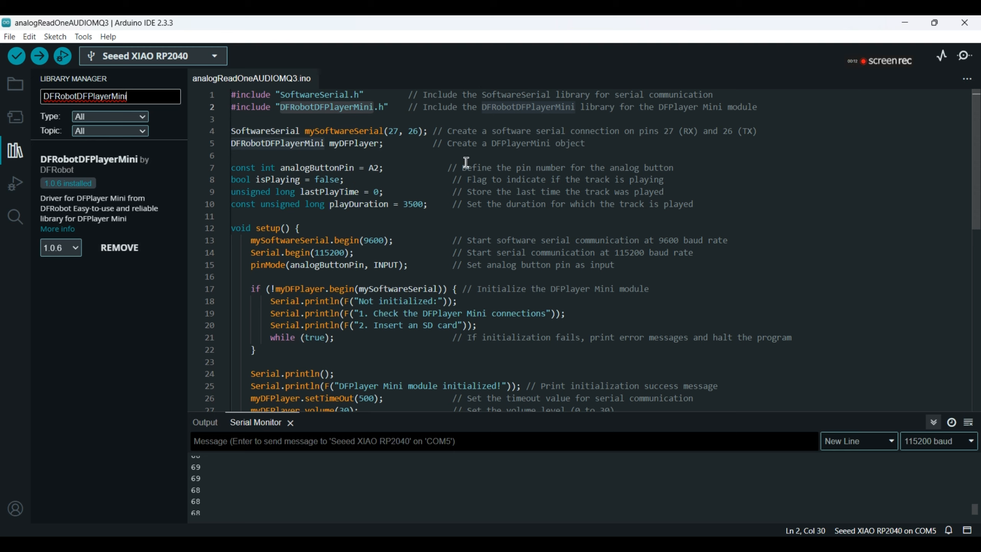
{"action": "left_click", "coordinate": [461, 191]}
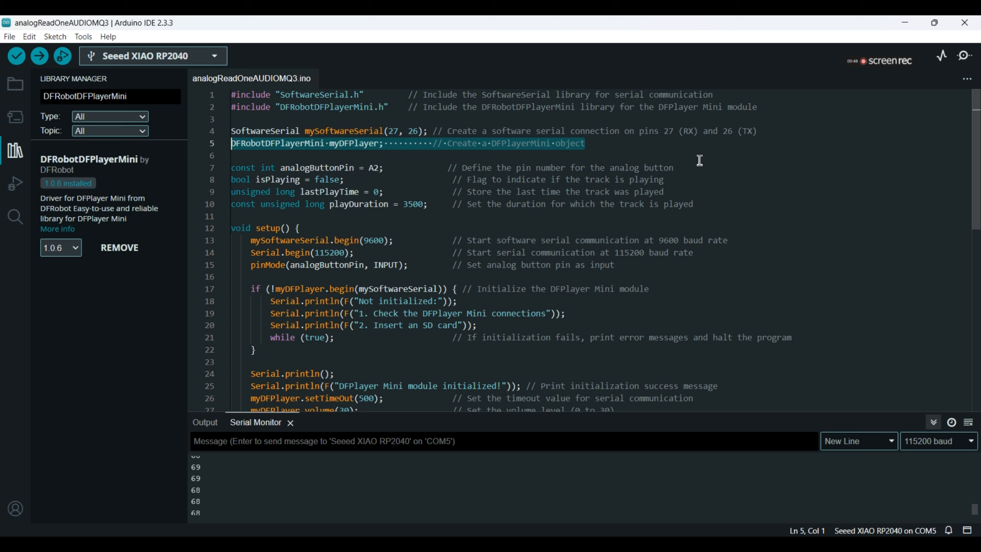
{"action": "mouse_move", "coordinate": [692, 165]}
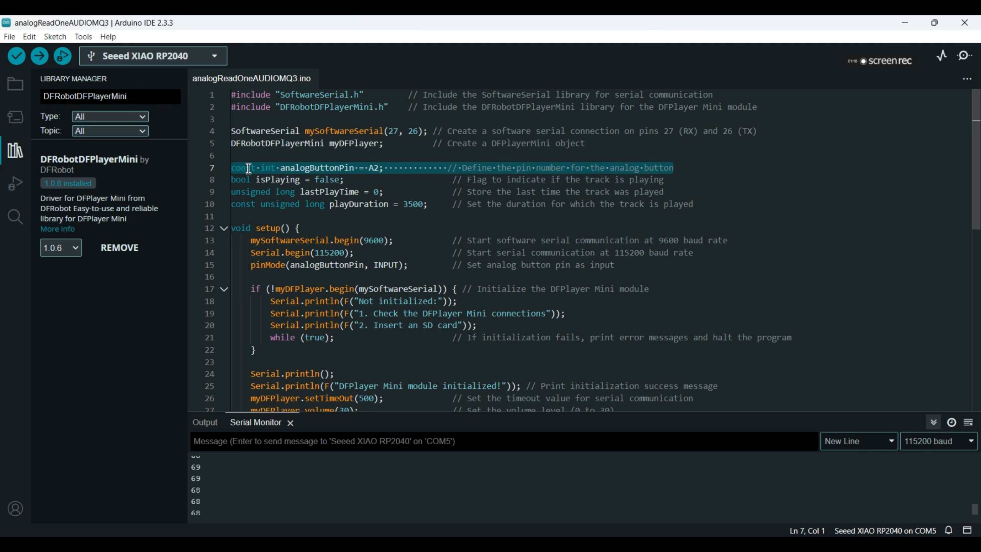
{"action": "mouse_move", "coordinate": [720, 217]}
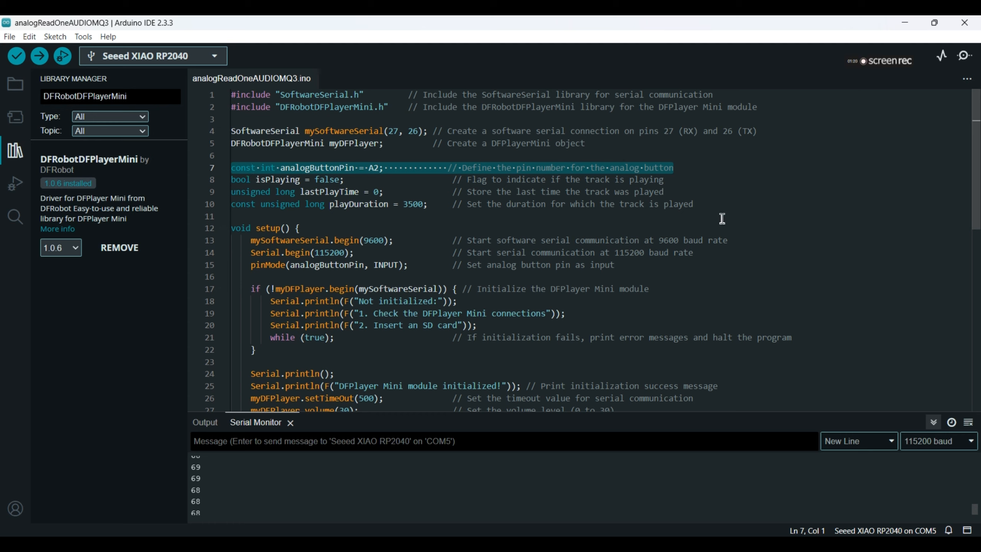
{"action": "mouse_move", "coordinate": [711, 211]}
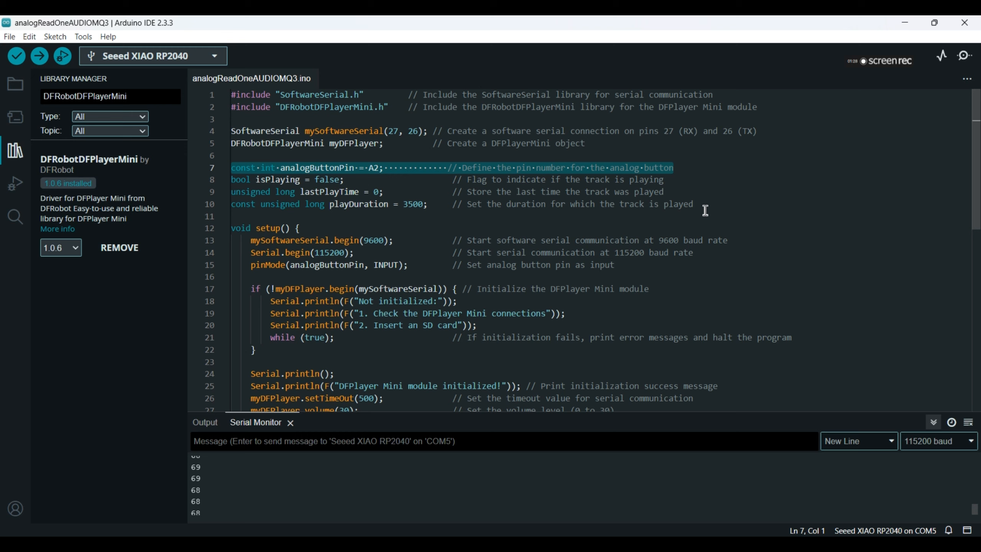
{"action": "left_click", "coordinate": [695, 204]}
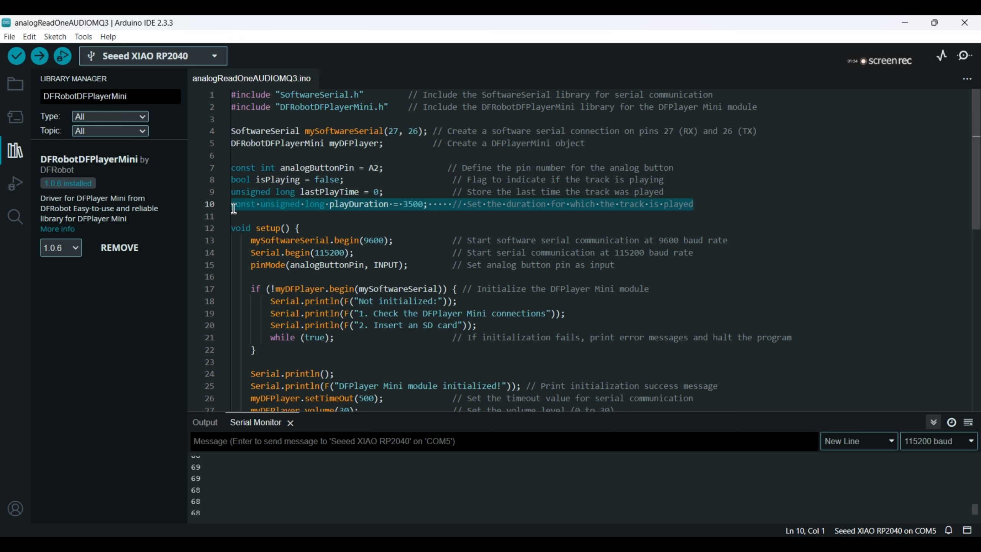
{"action": "mouse_move", "coordinate": [740, 189]}
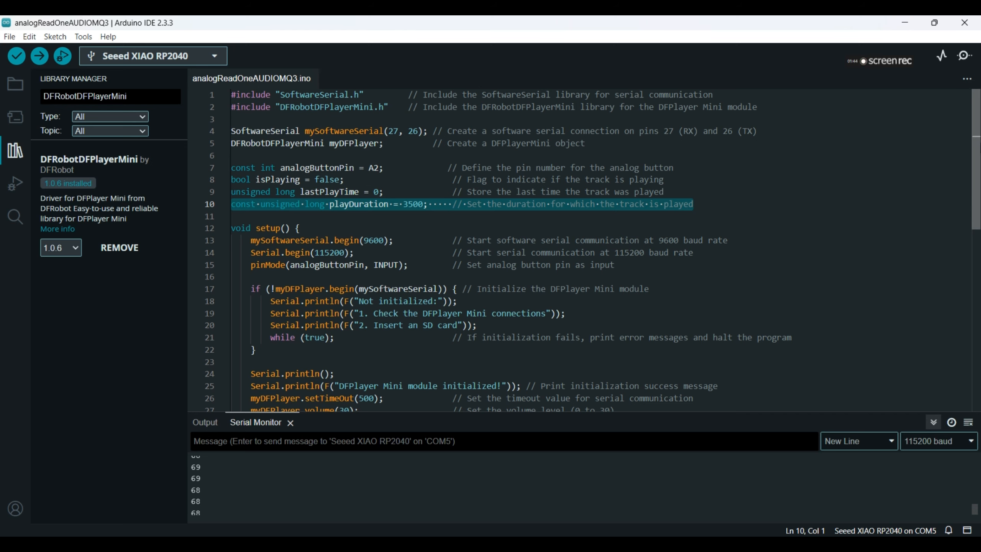
{"action": "scroll", "scroll_direction": "down", "scroll_amount": 3}
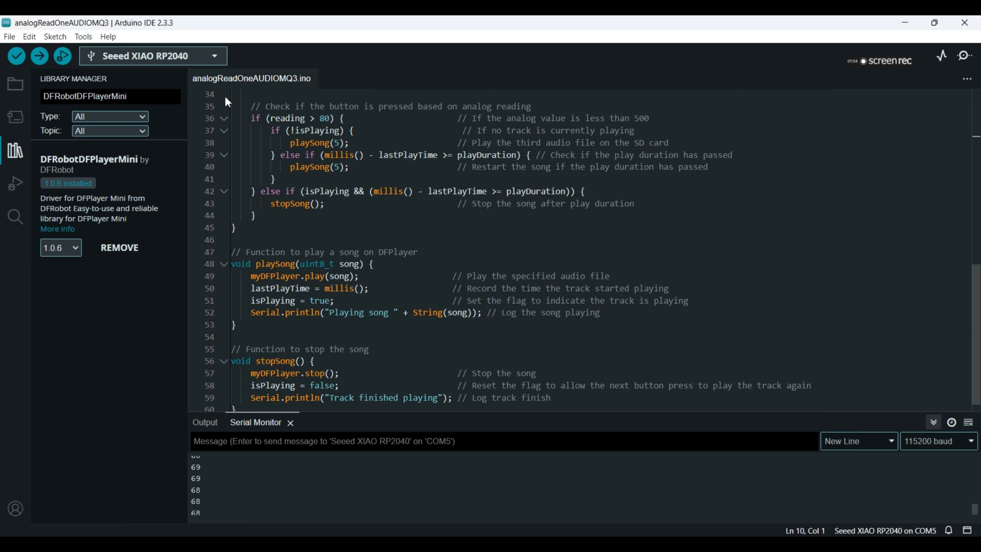
{"action": "left_click_drag", "start_coordinate": [246, 105], "coordinate": [319, 275]}
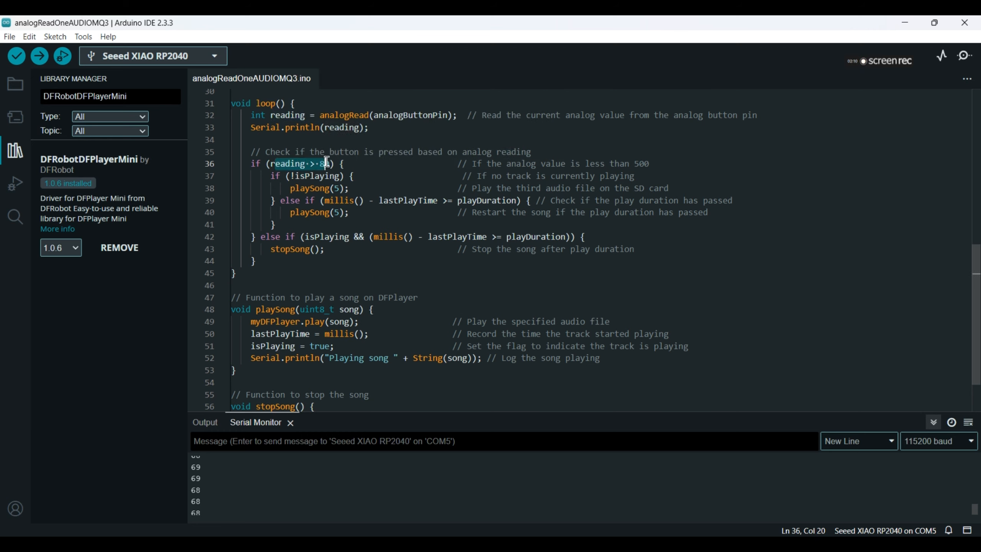
{"action": "type", "text": "0"}
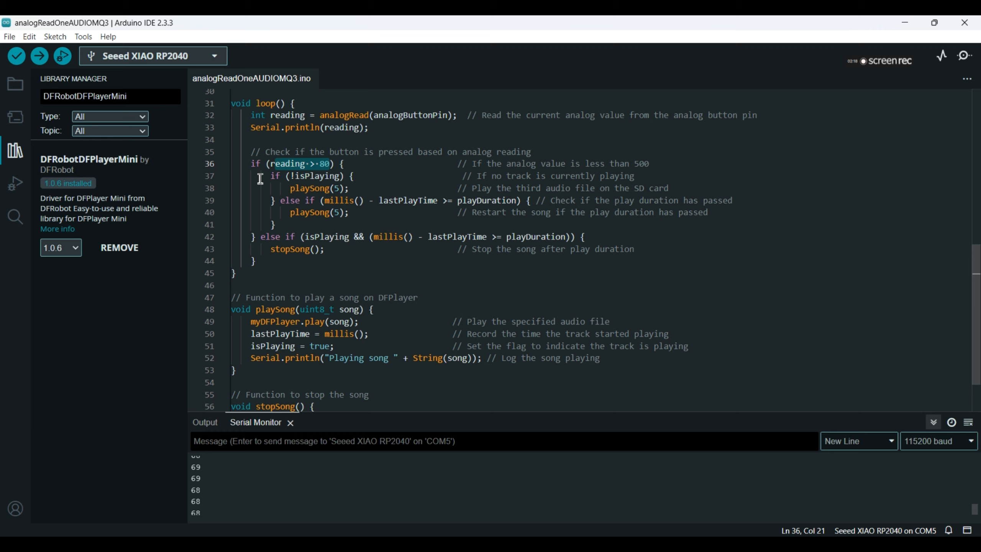
{"action": "left_click_drag", "start_coordinate": [261, 175], "coordinate": [277, 223]}
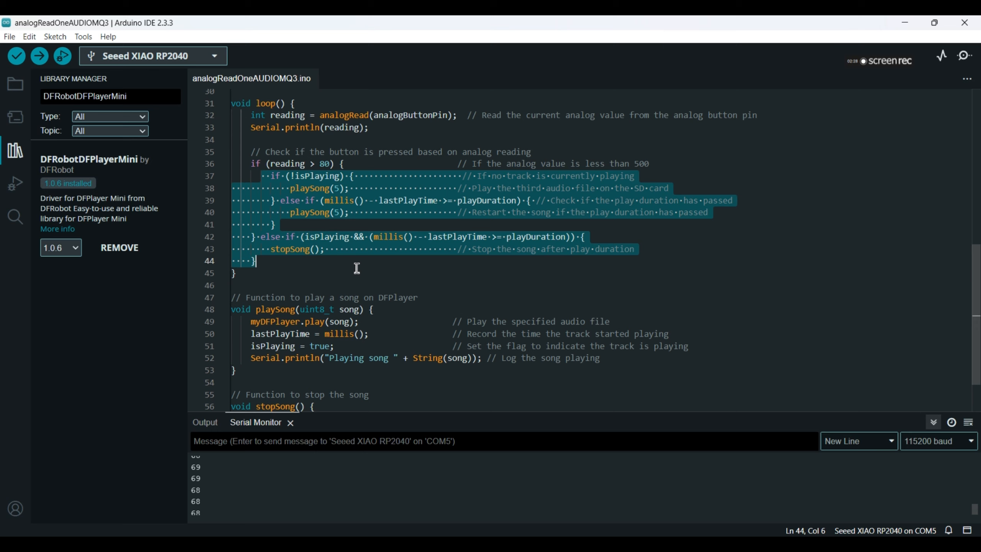
{"action": "mouse_move", "coordinate": [294, 354]}
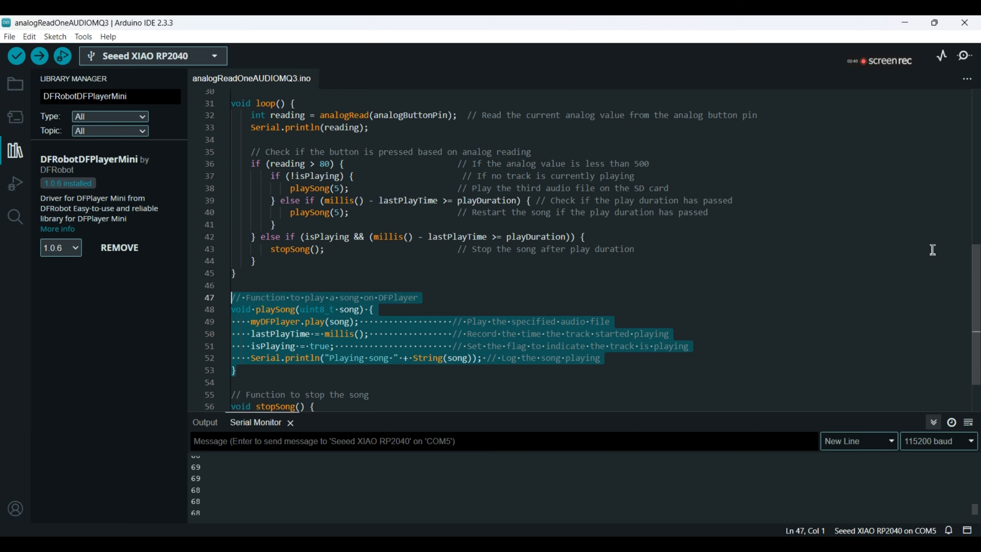
{"action": "scroll", "scroll_direction": "down", "scroll_amount": 3}
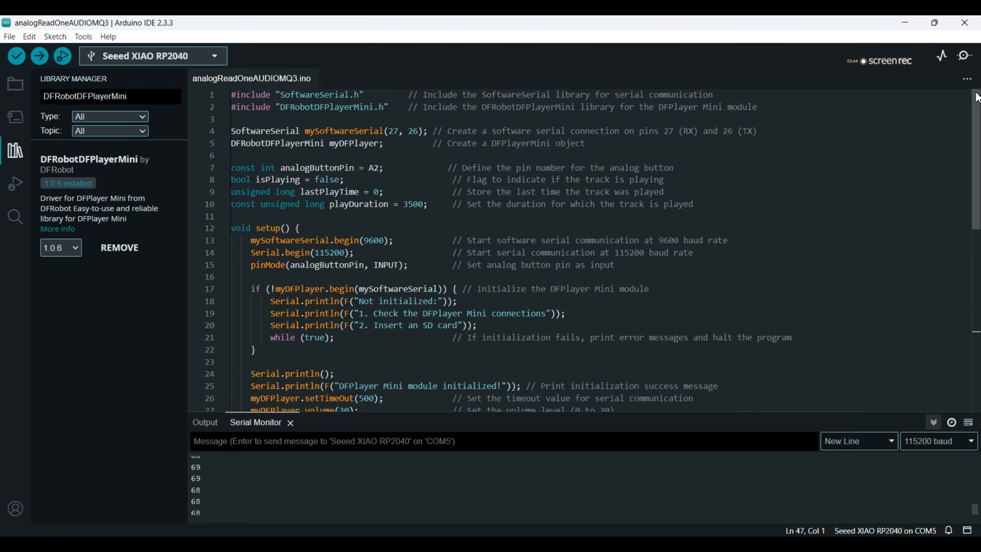
{"action": "left_click", "coordinate": [83, 36]}
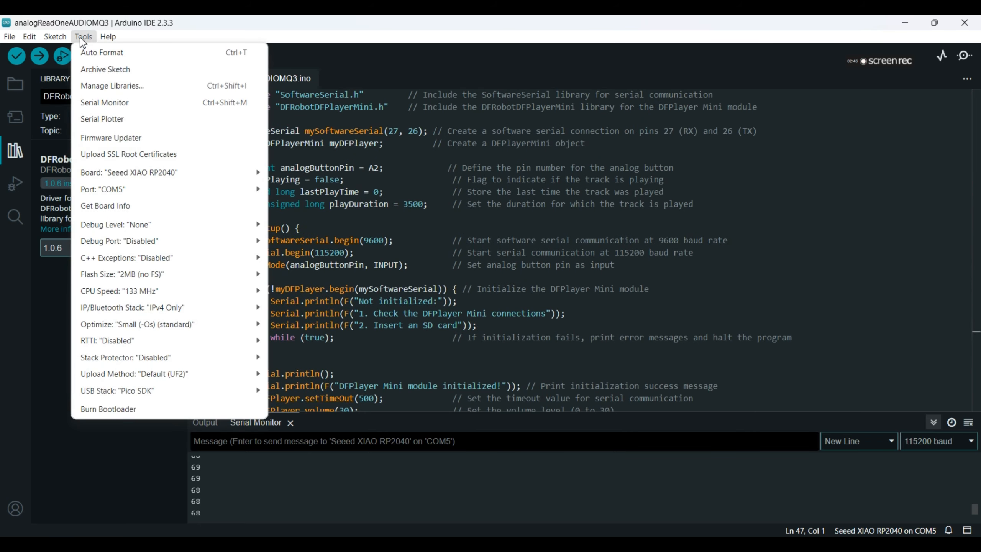
{"action": "mouse_move", "coordinate": [128, 172]}
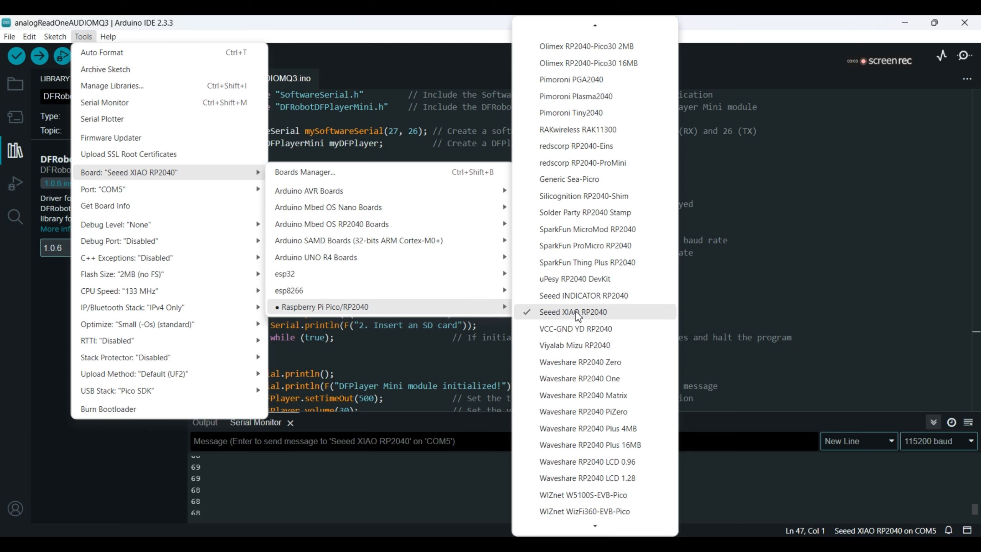
{"action": "left_click", "coordinate": [571, 312]}
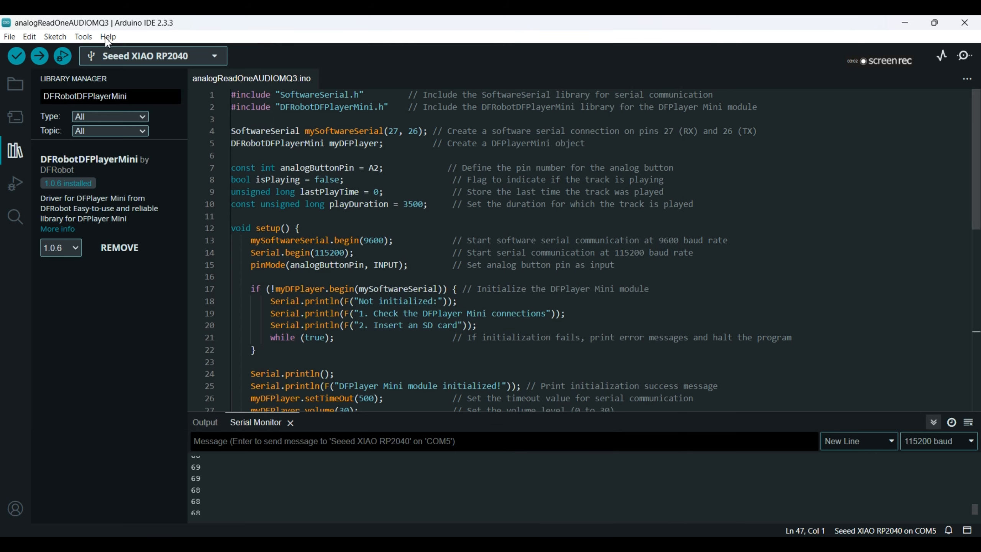
{"action": "left_click", "coordinate": [83, 36]}
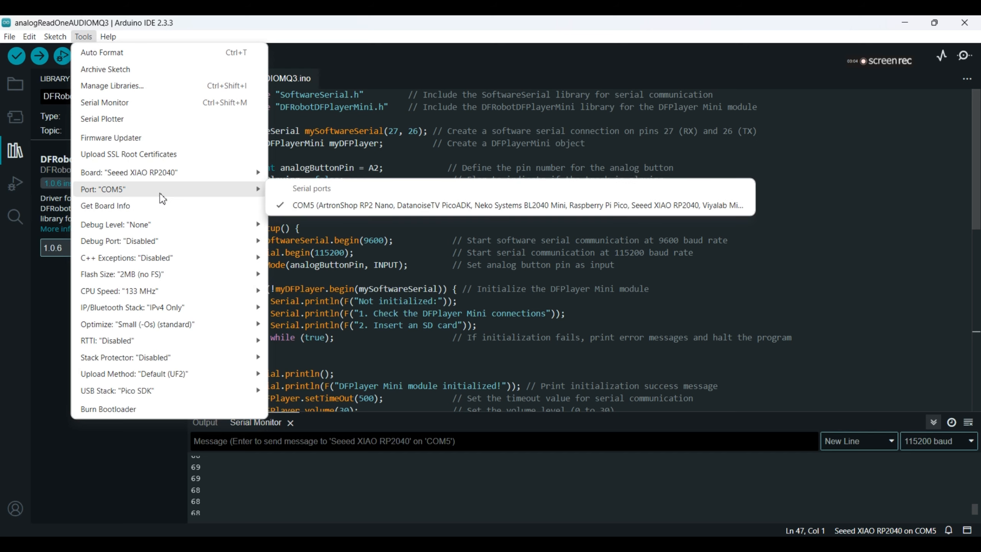
{"action": "mouse_move", "coordinate": [349, 206]}
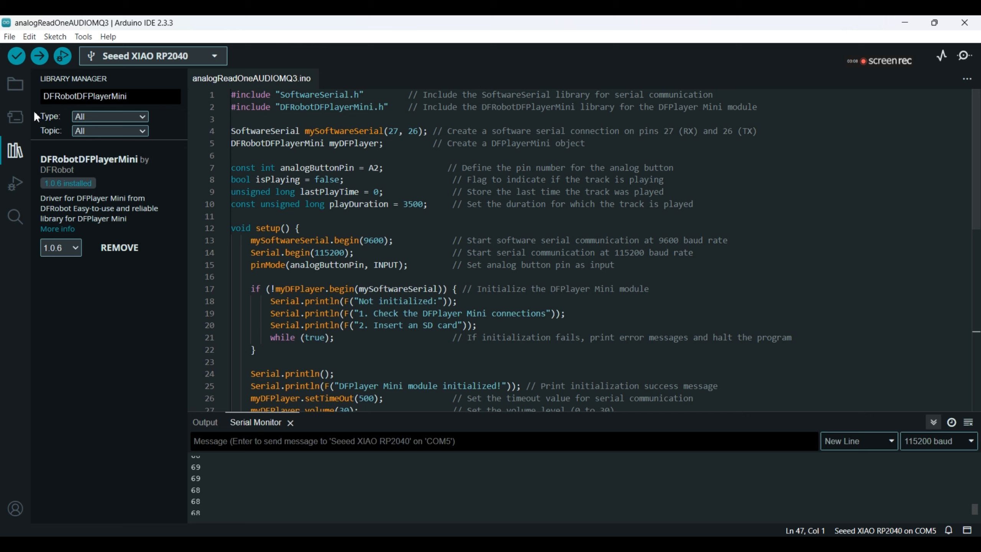
- Upload the sketch to the Seeed XIAO RP2040 until Done uploading appears
{"action": "left_click", "coordinate": [39, 56]}
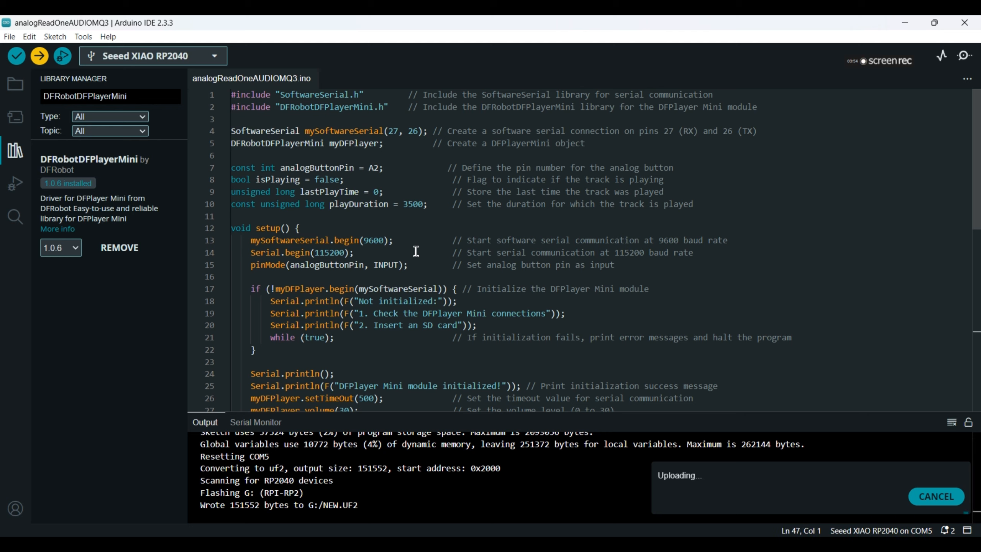
{"action": "left_click", "coordinate": [255, 421]}
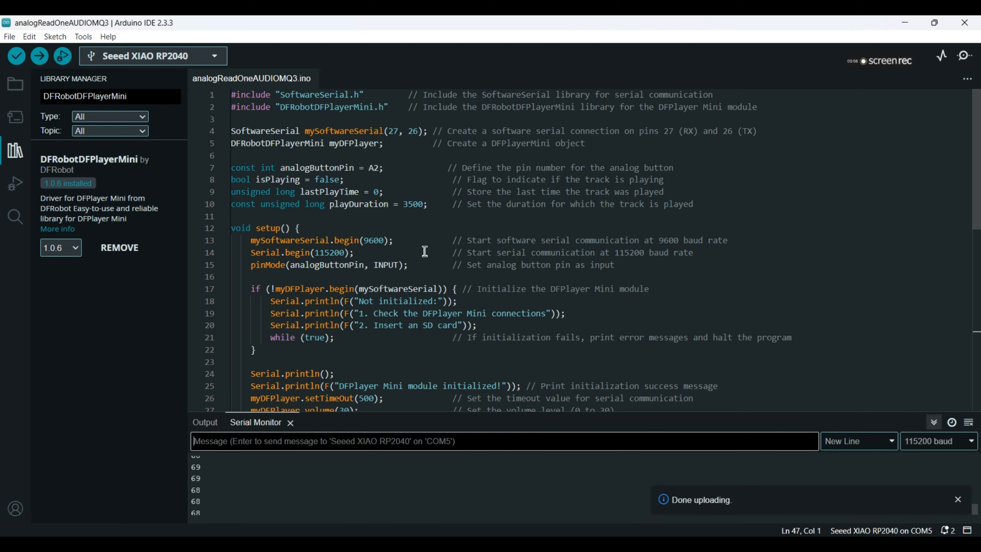